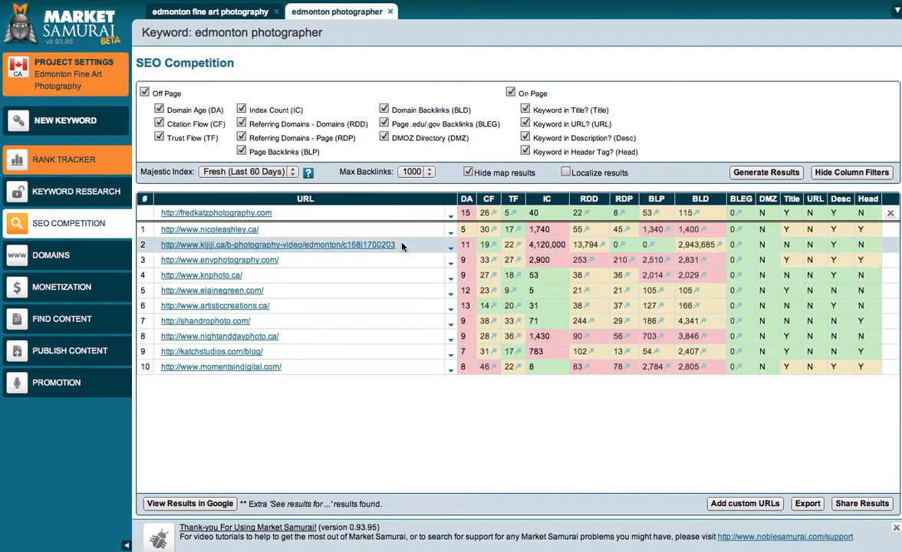
pyautogui.moveTo(316, 339)
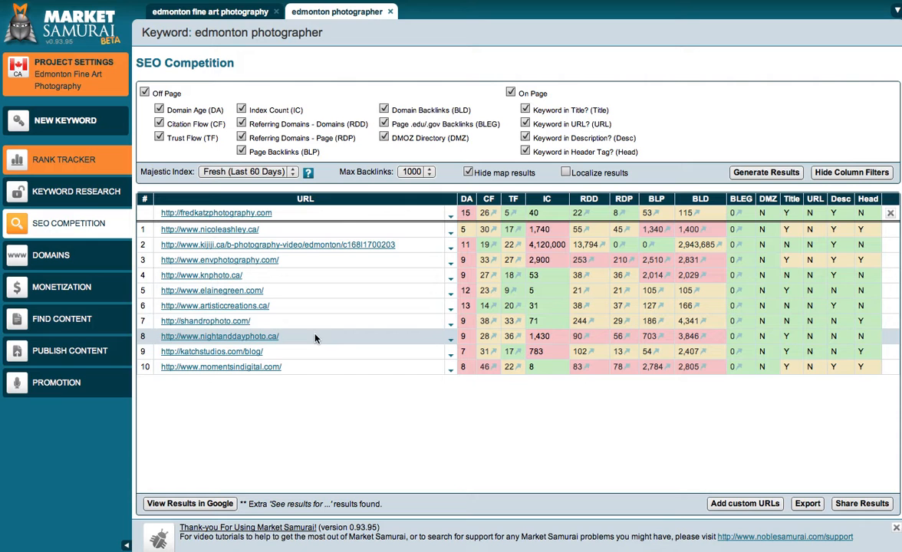
pyautogui.moveTo(263, 322)
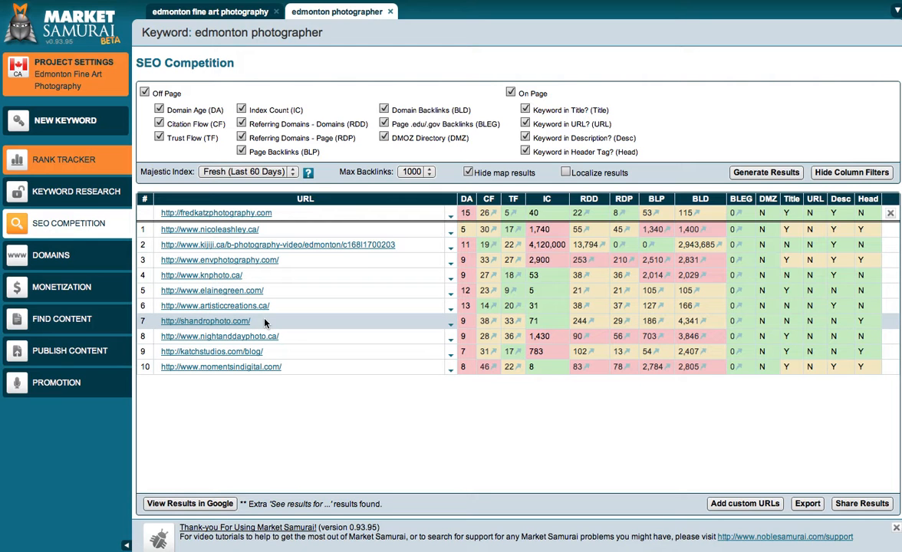
pyautogui.moveTo(463, 318)
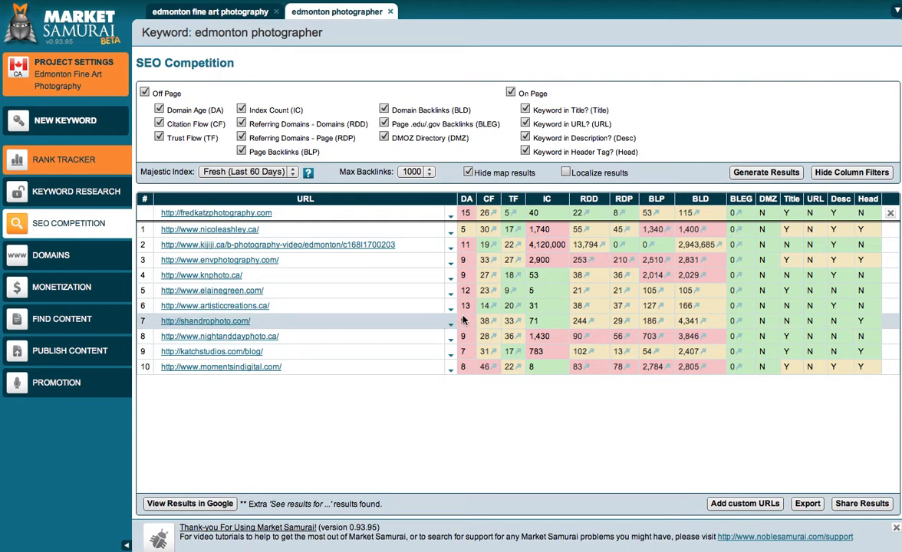
pyautogui.moveTo(628, 322)
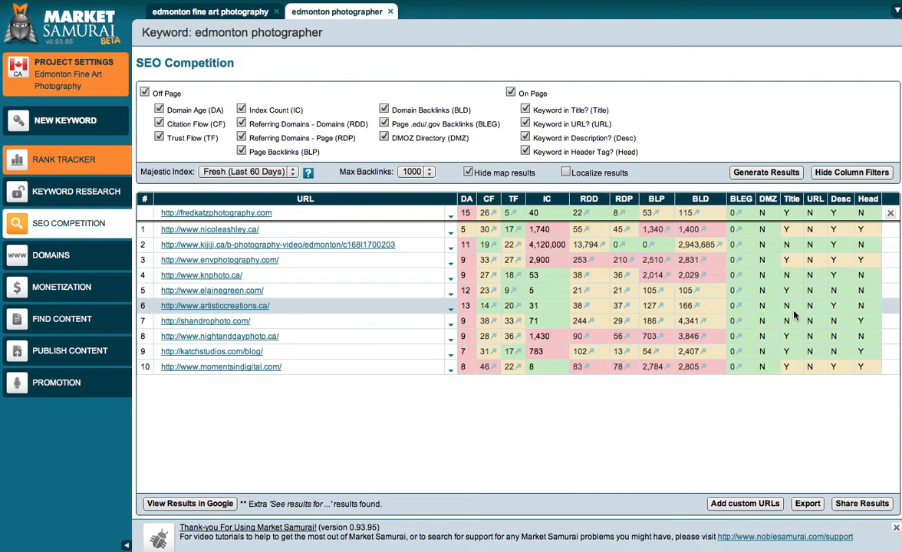
pyautogui.moveTo(766, 309)
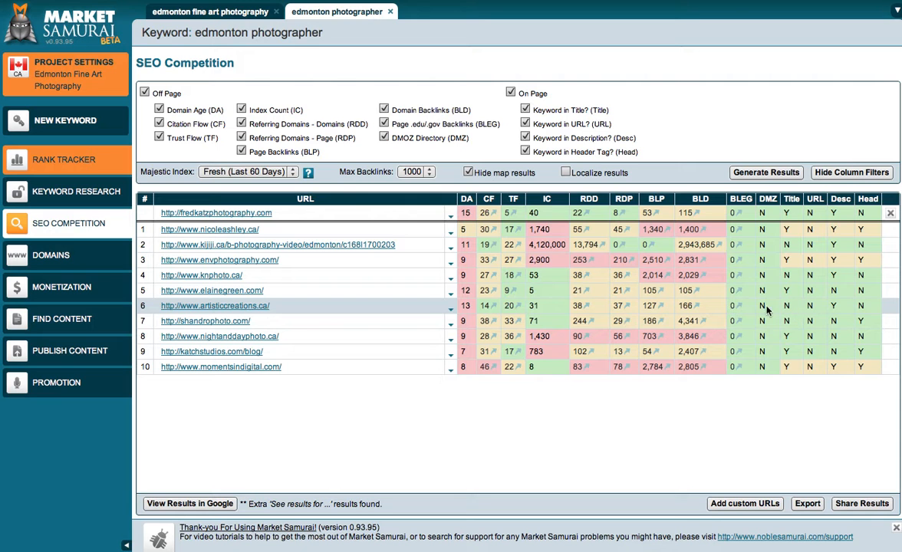
pyautogui.moveTo(476, 259)
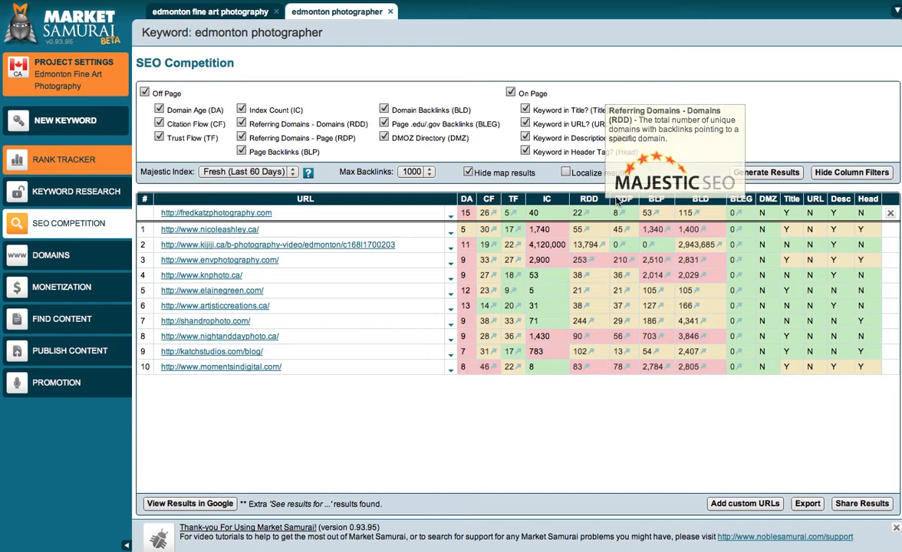
pyautogui.moveTo(623, 200)
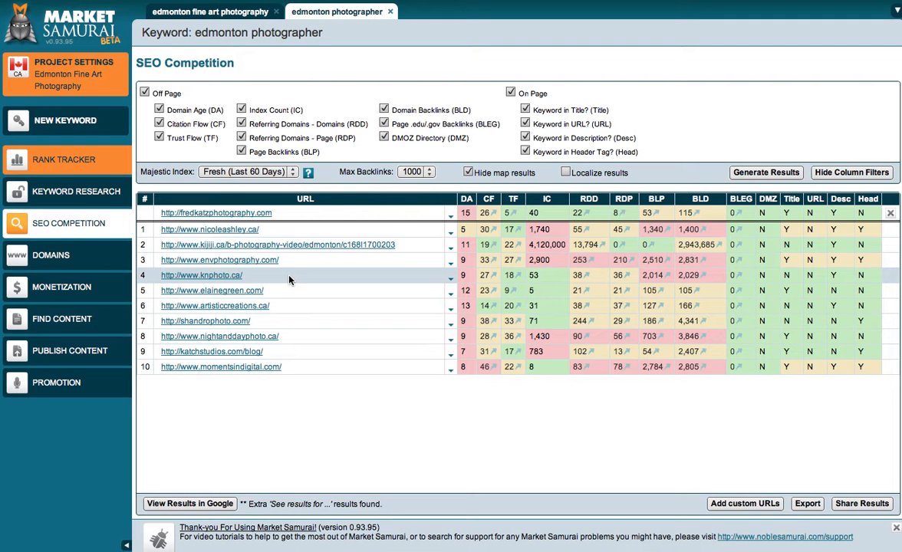
pyautogui.moveTo(391, 282)
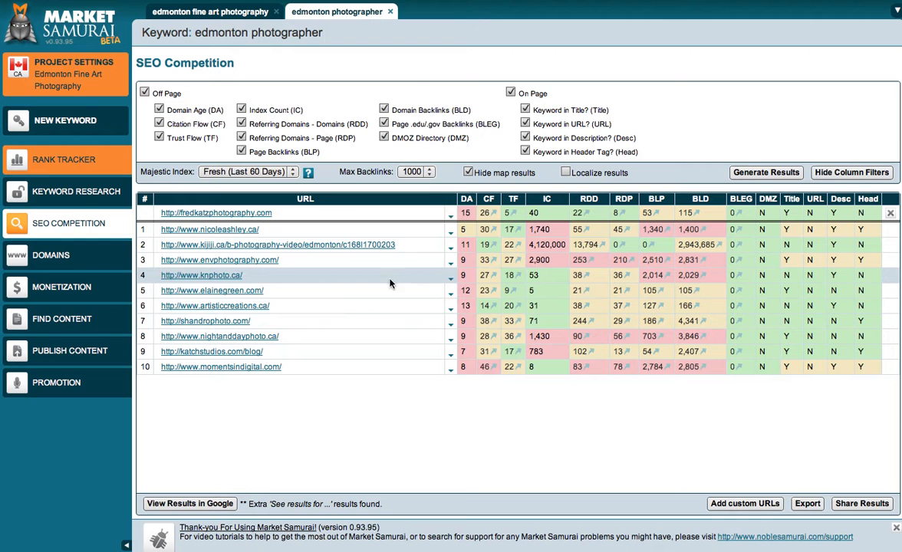
pyautogui.moveTo(438, 356)
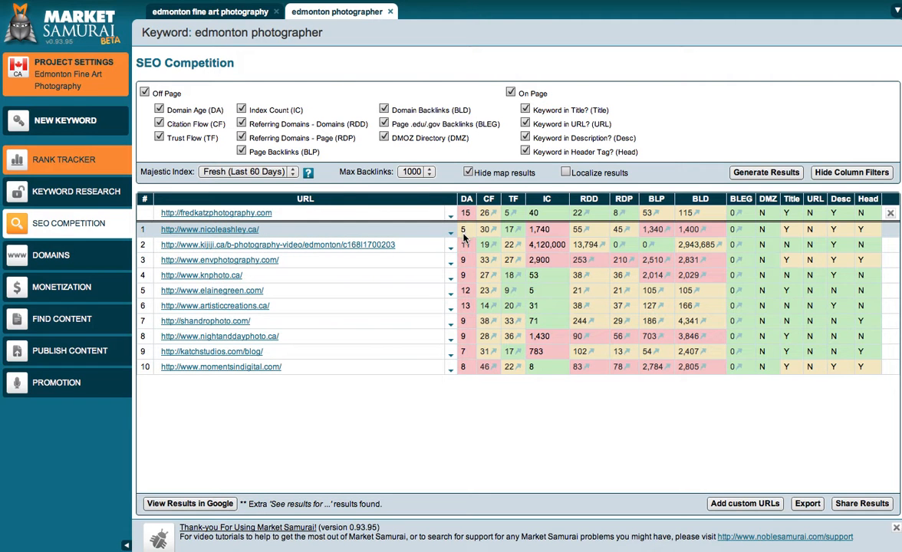
pyautogui.moveTo(465, 239)
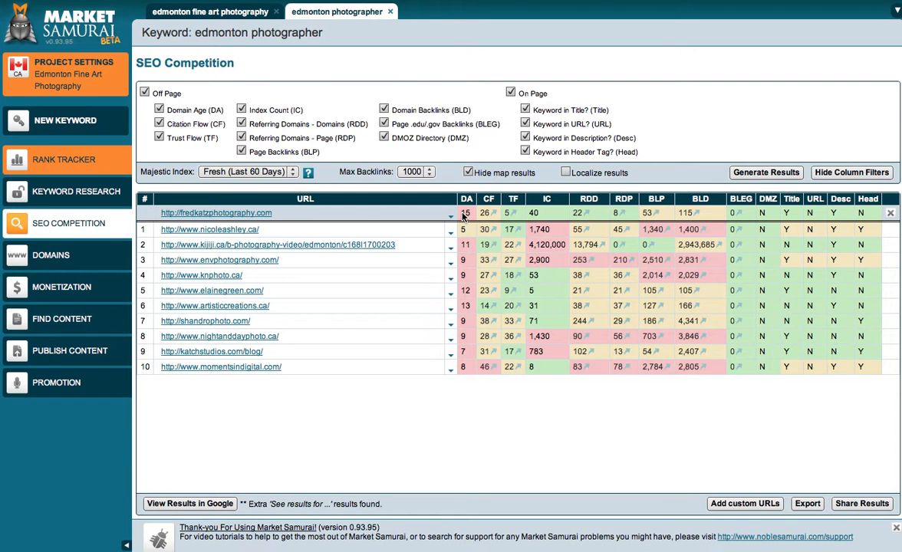
pyautogui.moveTo(500, 213)
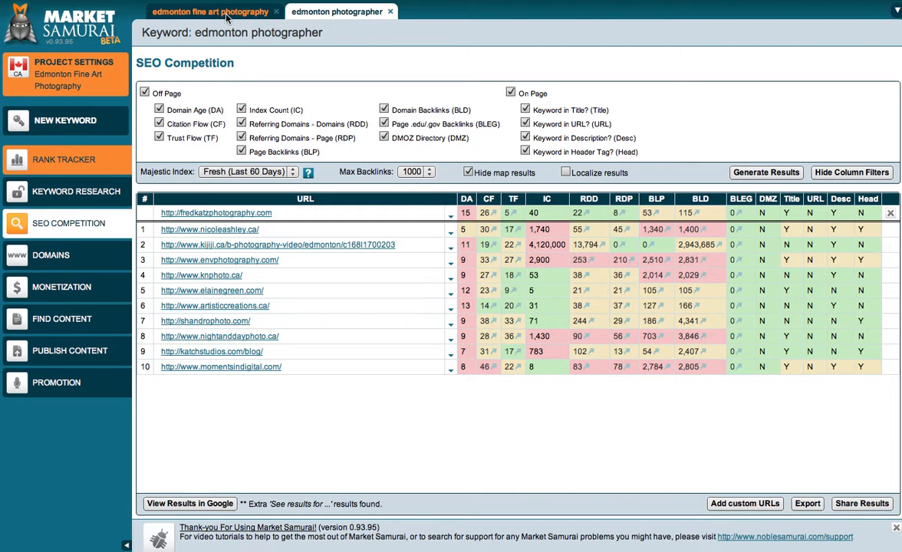
# - Review the 'edmonton fine art photography' competition table, then reload the 'edmonton photographer' results
pyautogui.click(207, 12)
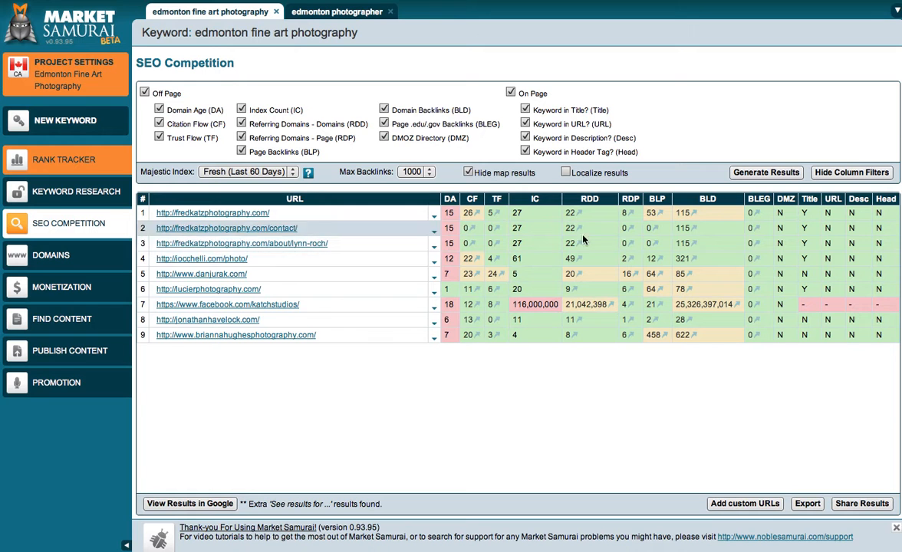
pyautogui.moveTo(691, 299)
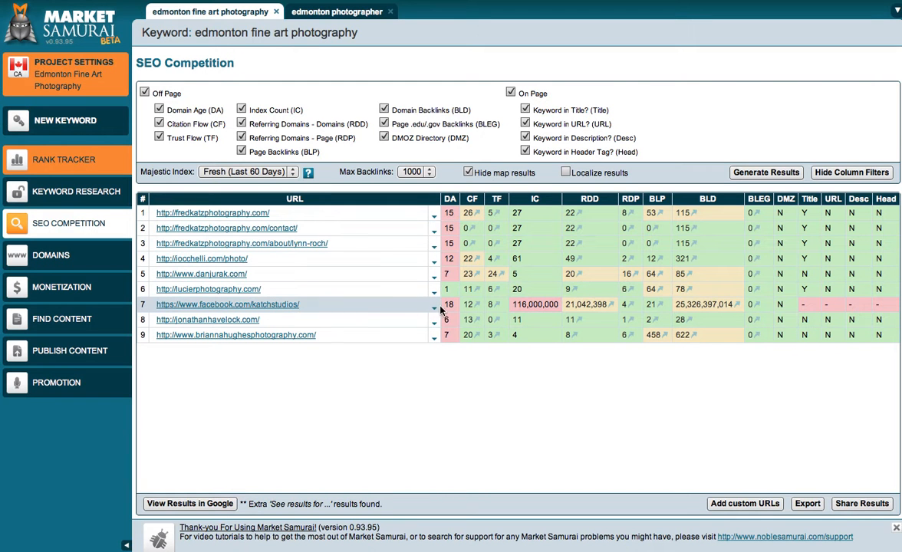
pyautogui.moveTo(377, 308)
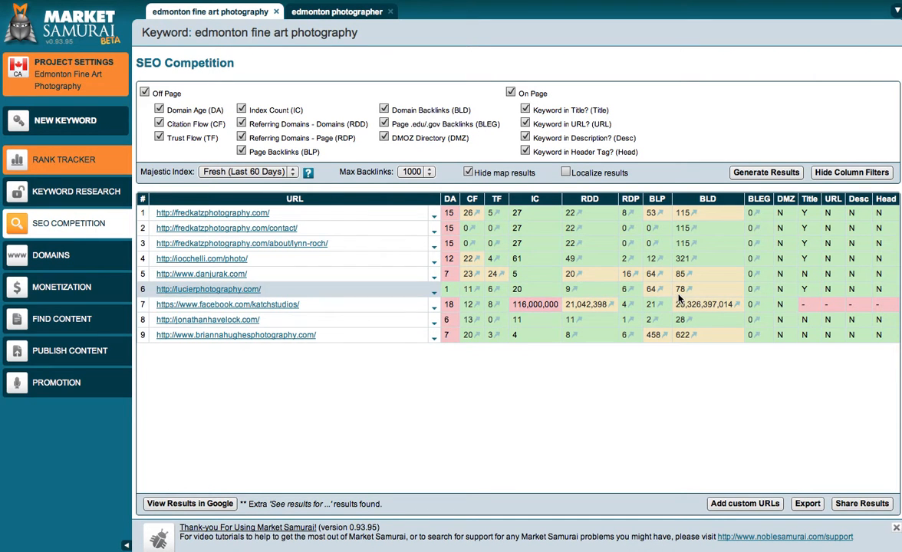
pyautogui.click(340, 12)
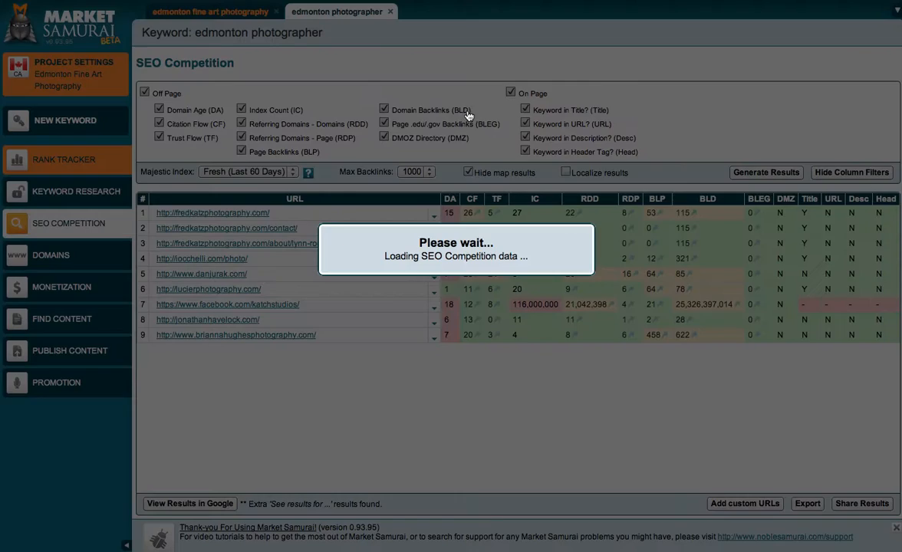